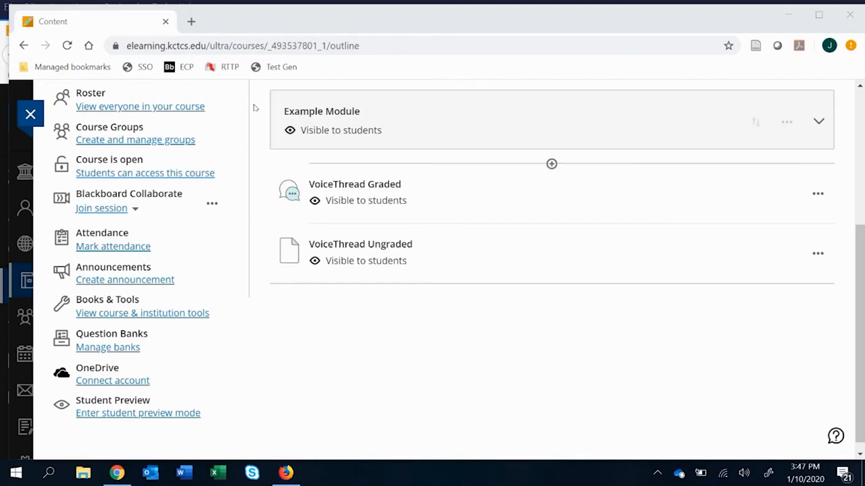
{"action": "mouse_move", "coordinate": [360, 254]}
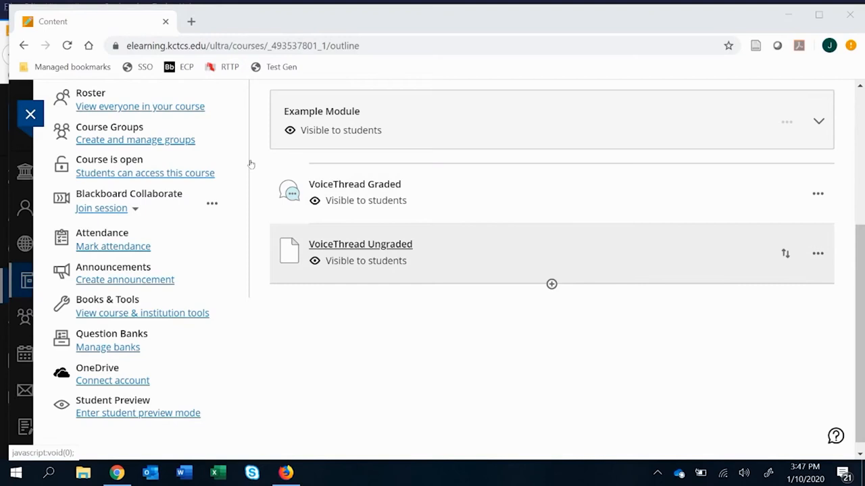
{"action": "mouse_move", "coordinate": [329, 163]}
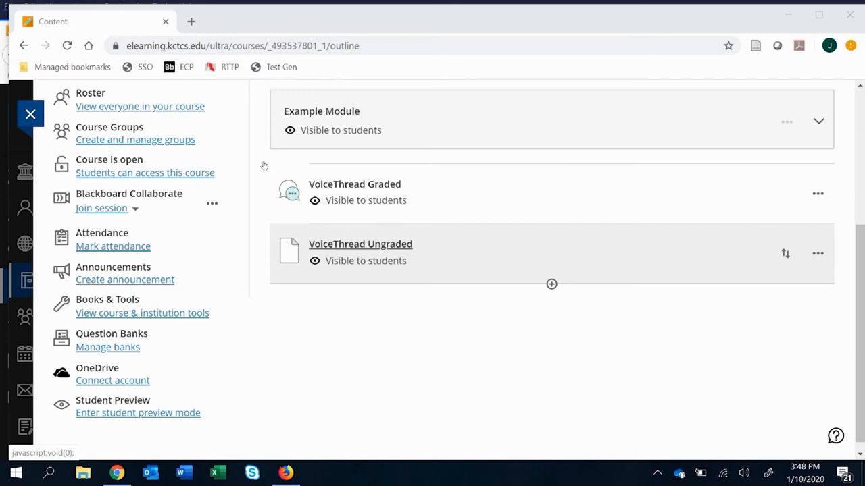
{"action": "mouse_move", "coordinate": [257, 128]}
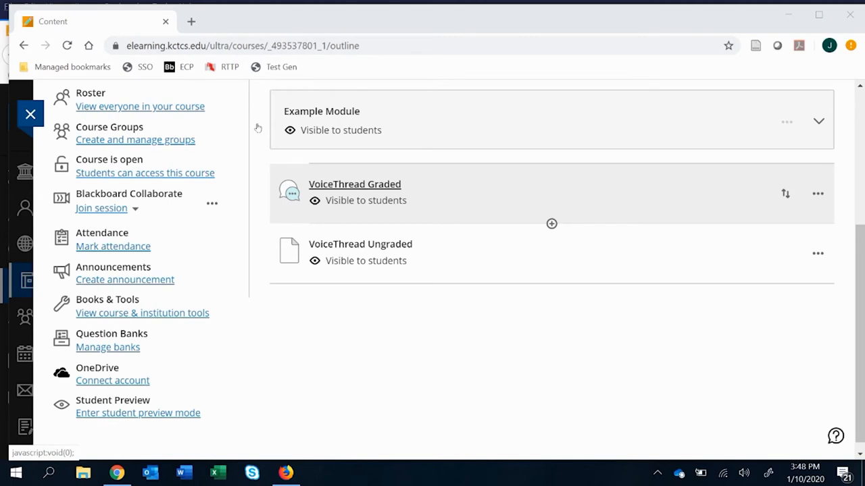
{"action": "mouse_move", "coordinate": [255, 126]}
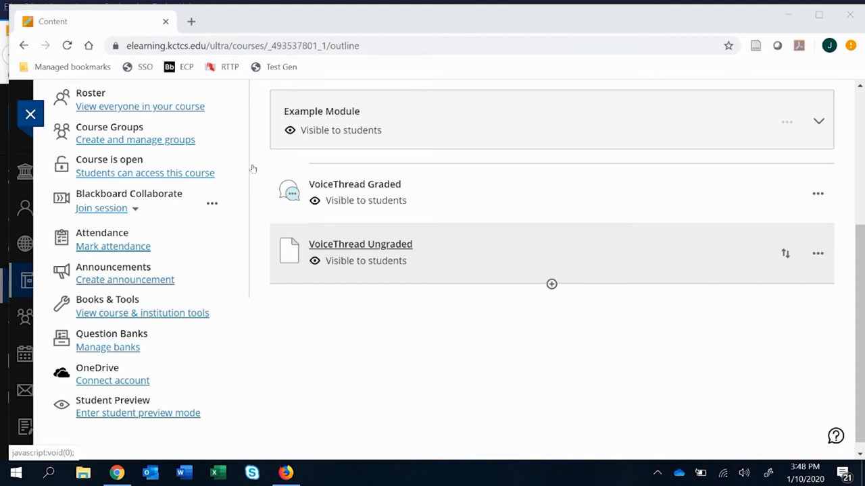
{"action": "mouse_move", "coordinate": [204, 326]}
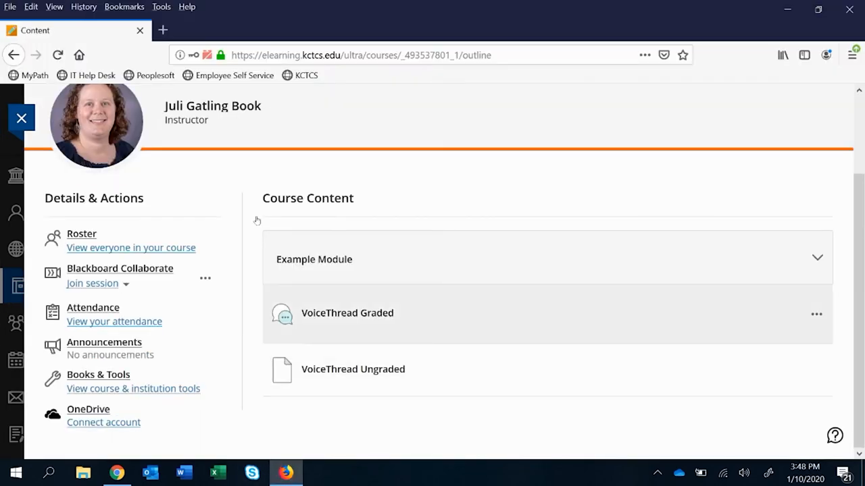
{"action": "mouse_move", "coordinate": [352, 369]}
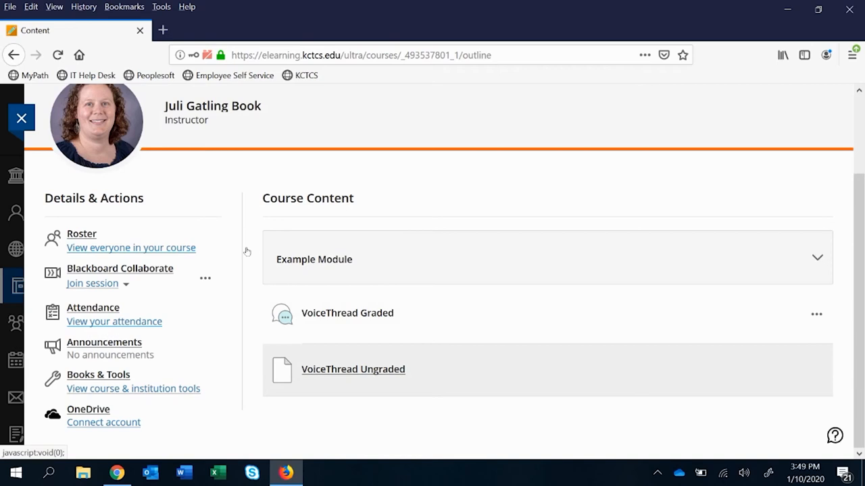
Launch VoiceThread Ungraded to view the one-slide Test thread with its black-and-white photo
{"action": "left_click", "coordinate": [352, 368]}
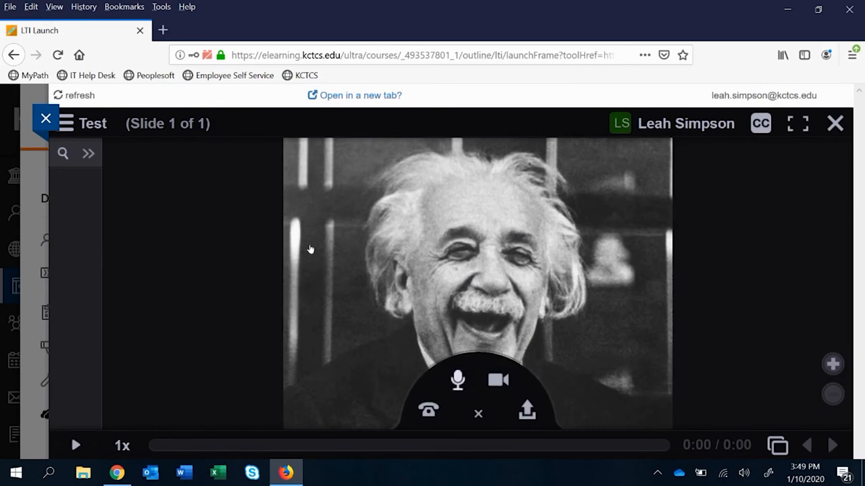
{"action": "mouse_move", "coordinate": [283, 233]}
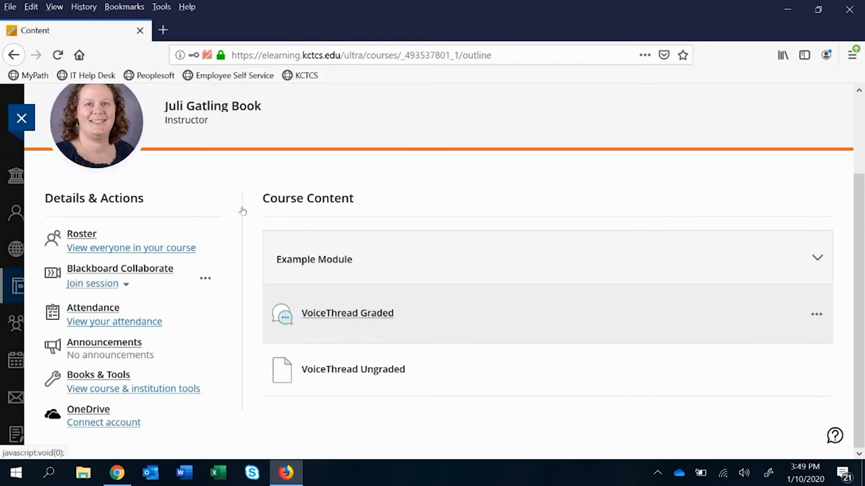
{"action": "mouse_move", "coordinate": [236, 211]}
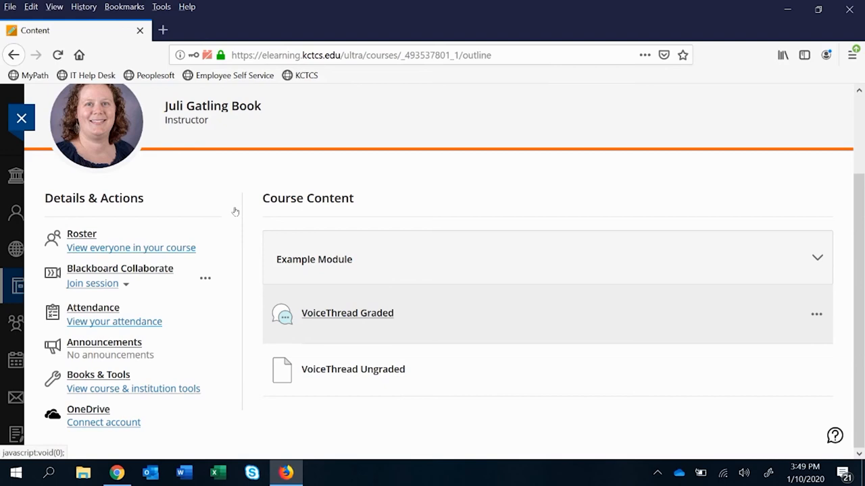
Open the VoiceThread Graded details panel showing its due date and a 50 / 50 submission
{"action": "left_click", "coordinate": [346, 313]}
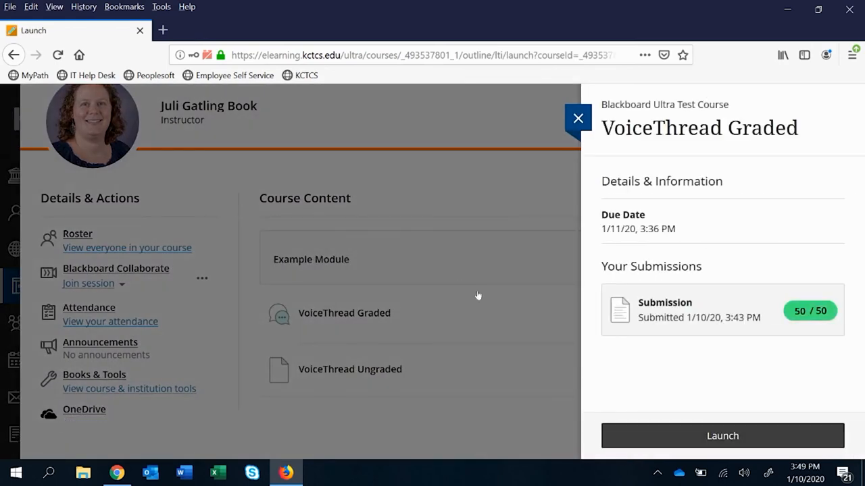
{"action": "left_click", "coordinate": [722, 436]}
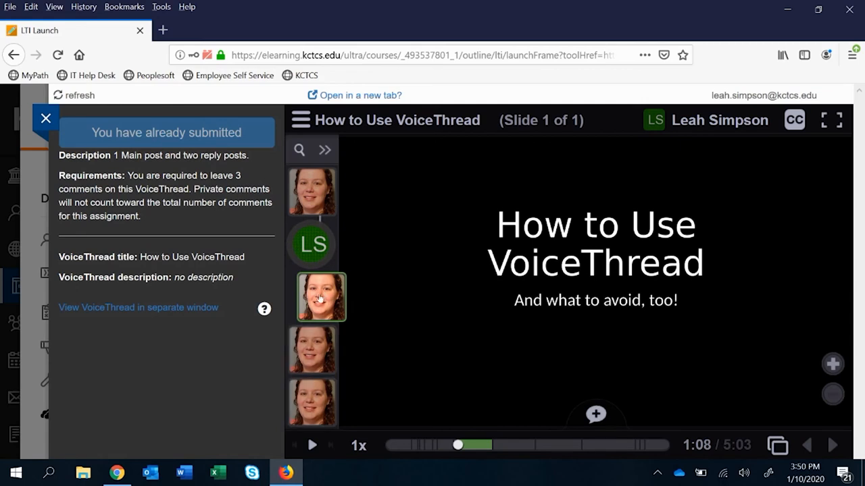
{"action": "mouse_move", "coordinate": [380, 144]}
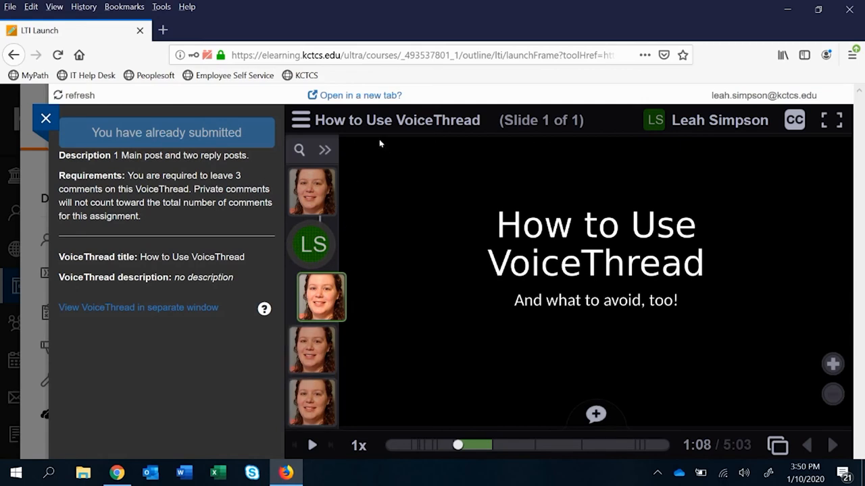
{"action": "mouse_move", "coordinate": [404, 152]}
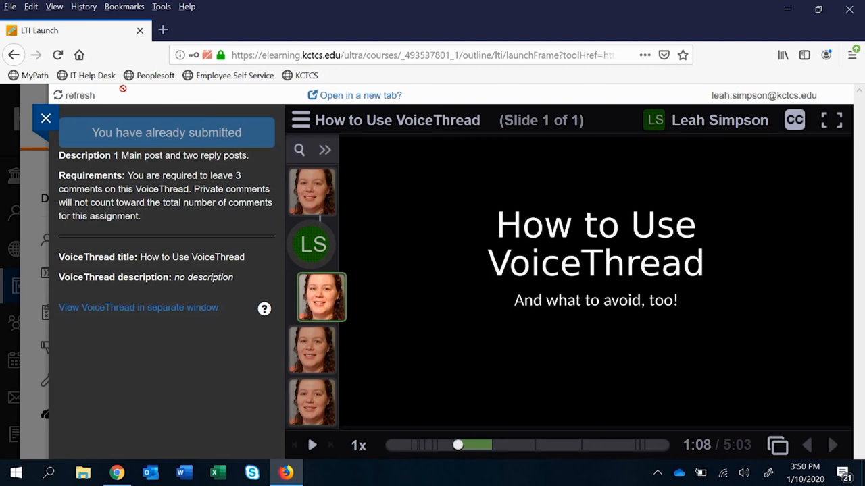
{"action": "mouse_move", "coordinate": [357, 301]}
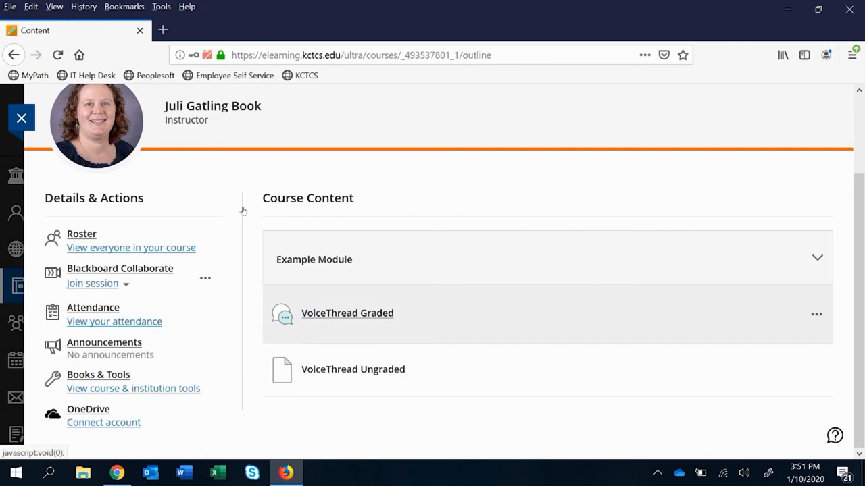
{"action": "mouse_move", "coordinate": [254, 214]}
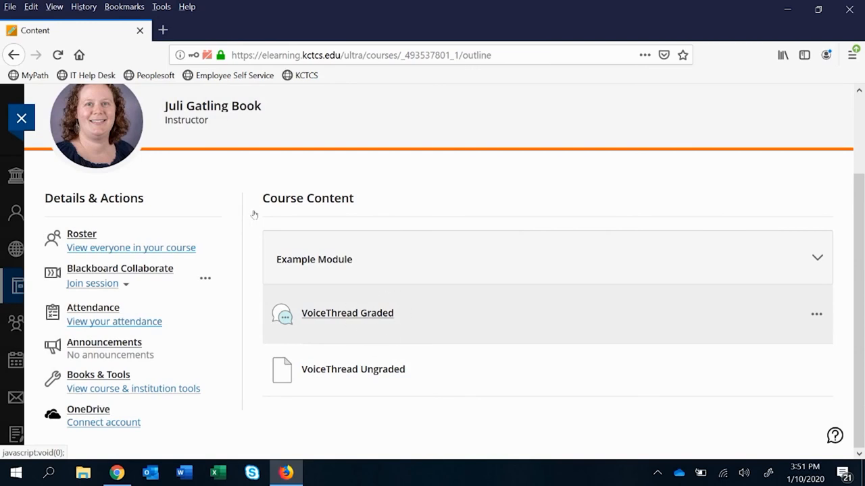